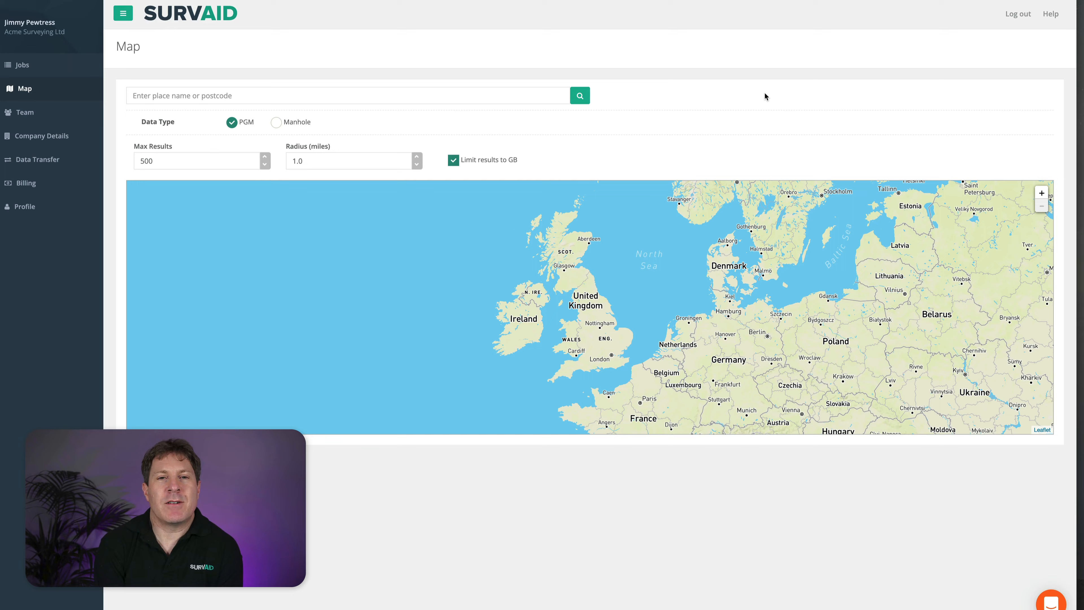
Return to the SurvAid map search page.
click(122, 12)
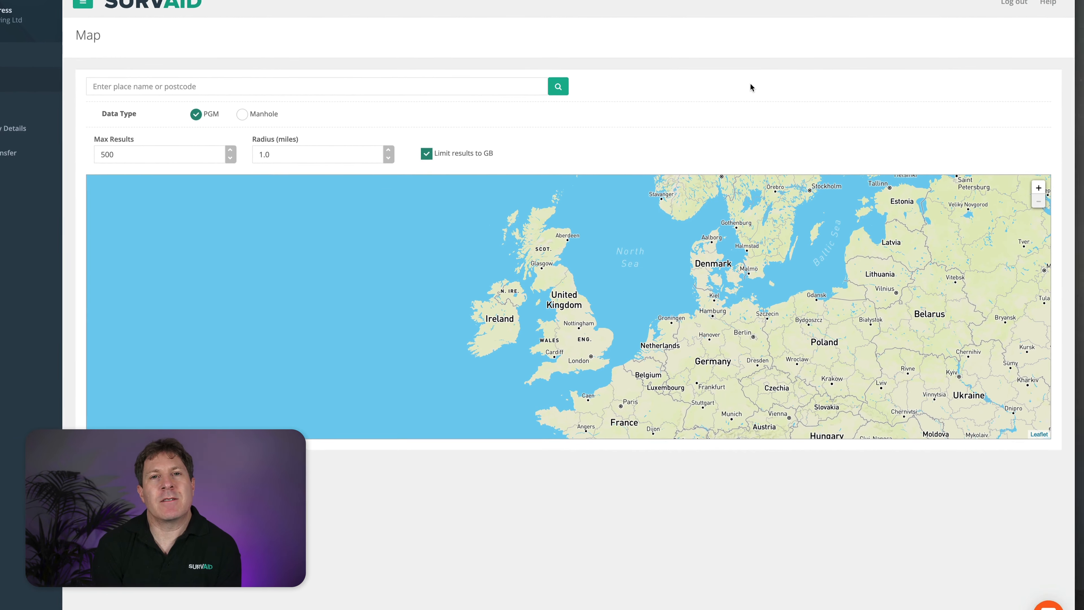
scroll(down, 3)
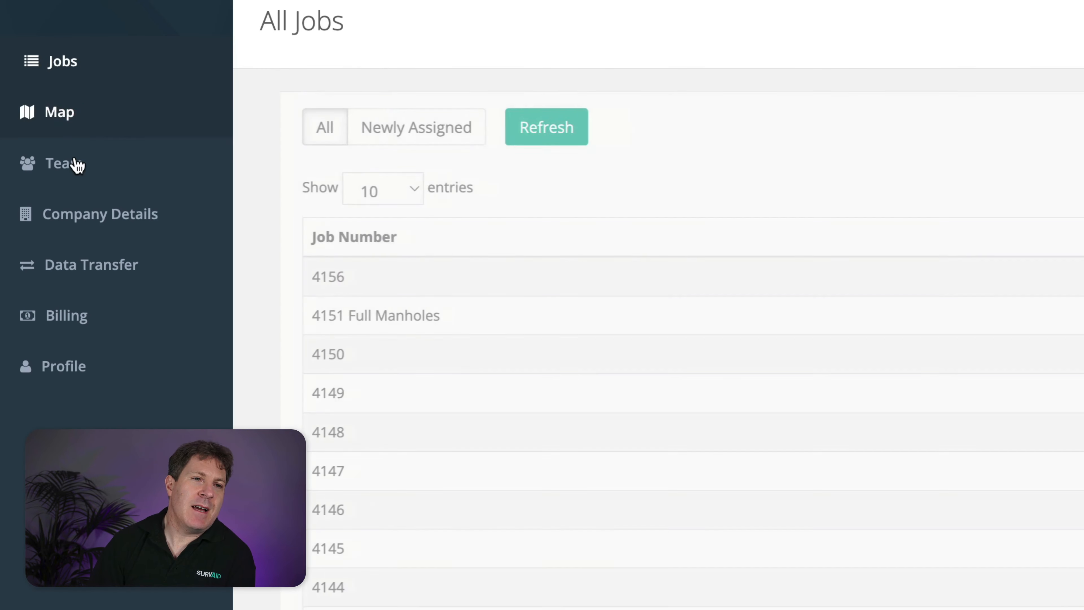
click(49, 112)
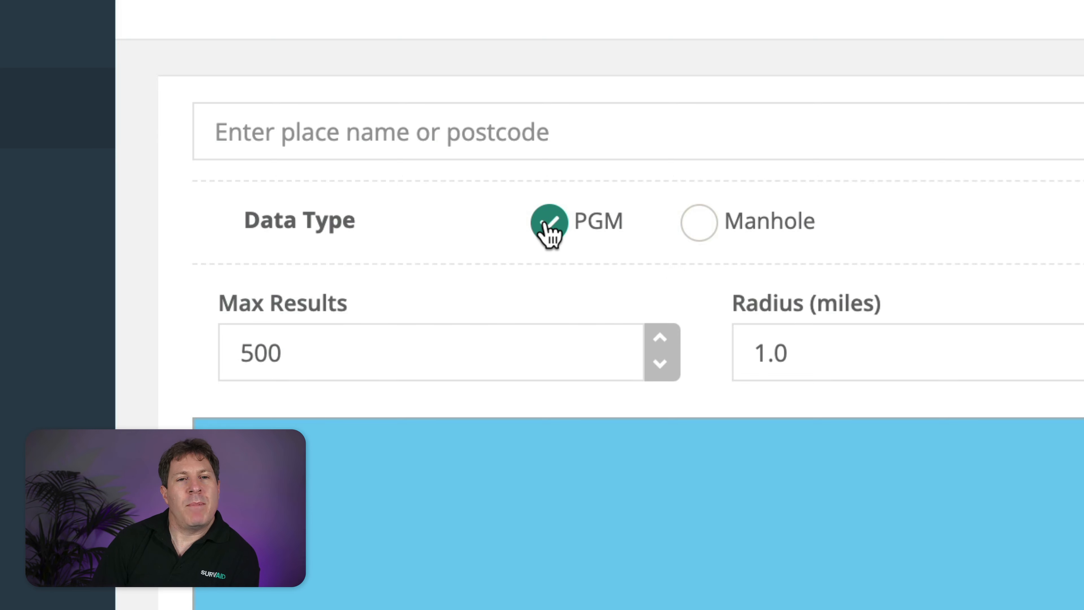
Keep the data type on PGM and raise the search radius to 6 miles.
click(698, 222)
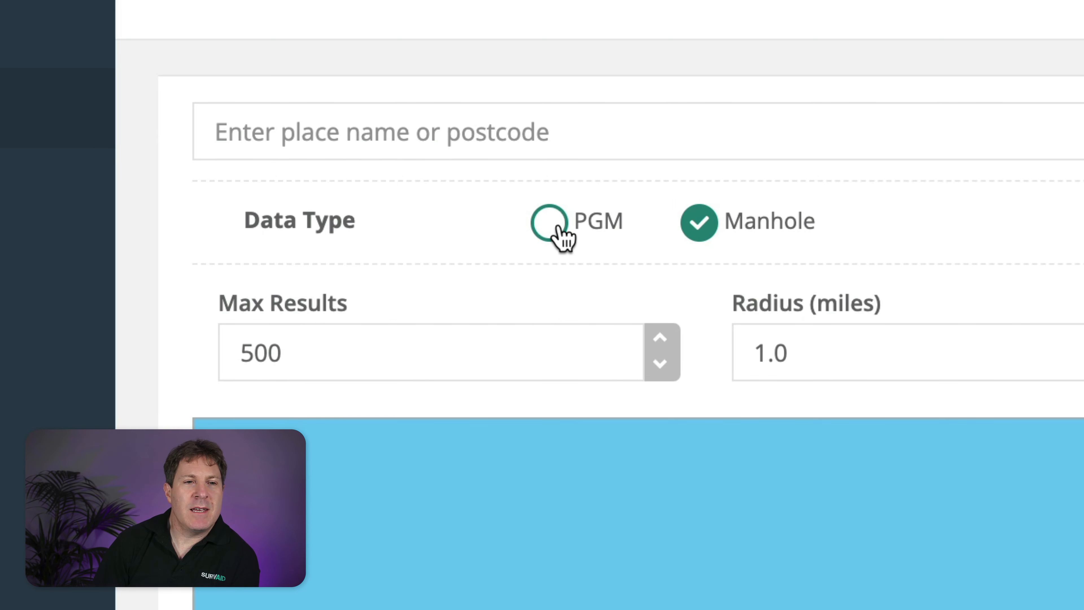
click(544, 221)
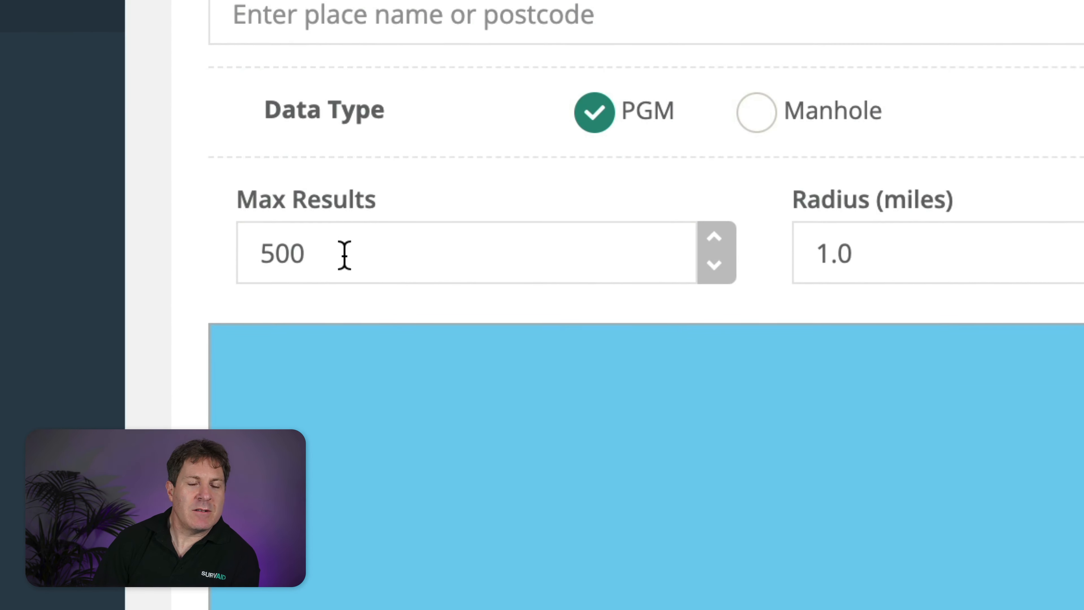
mouse_move(463, 253)
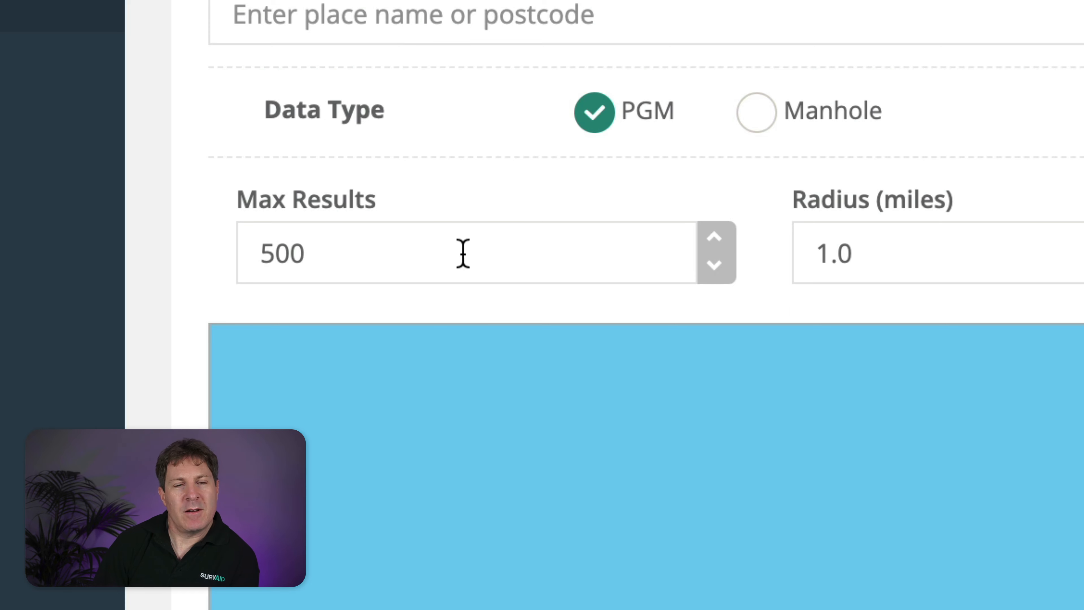
mouse_move(454, 257)
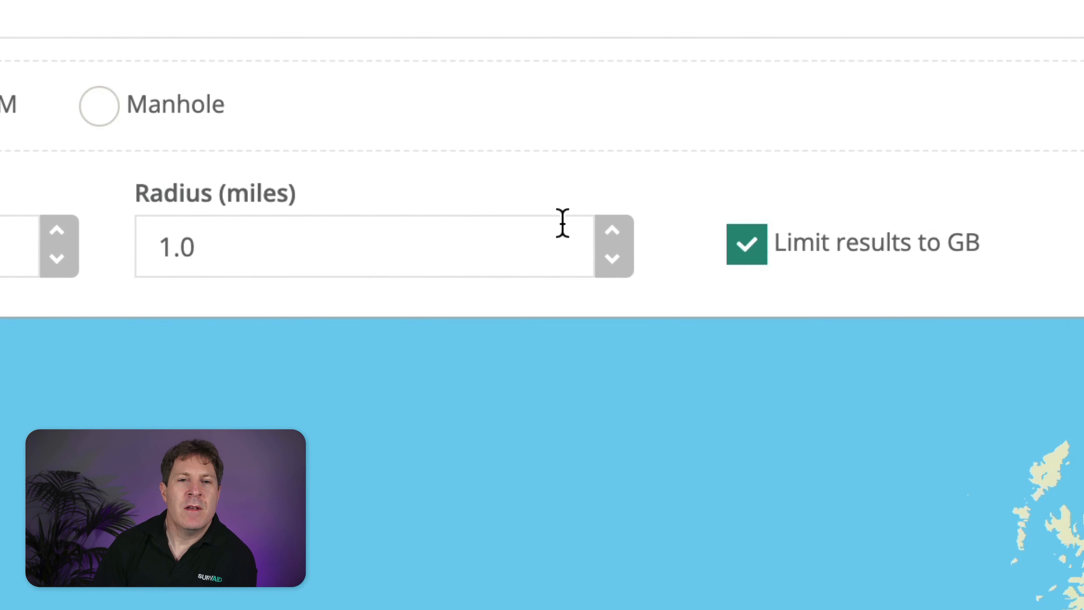
click(612, 229)
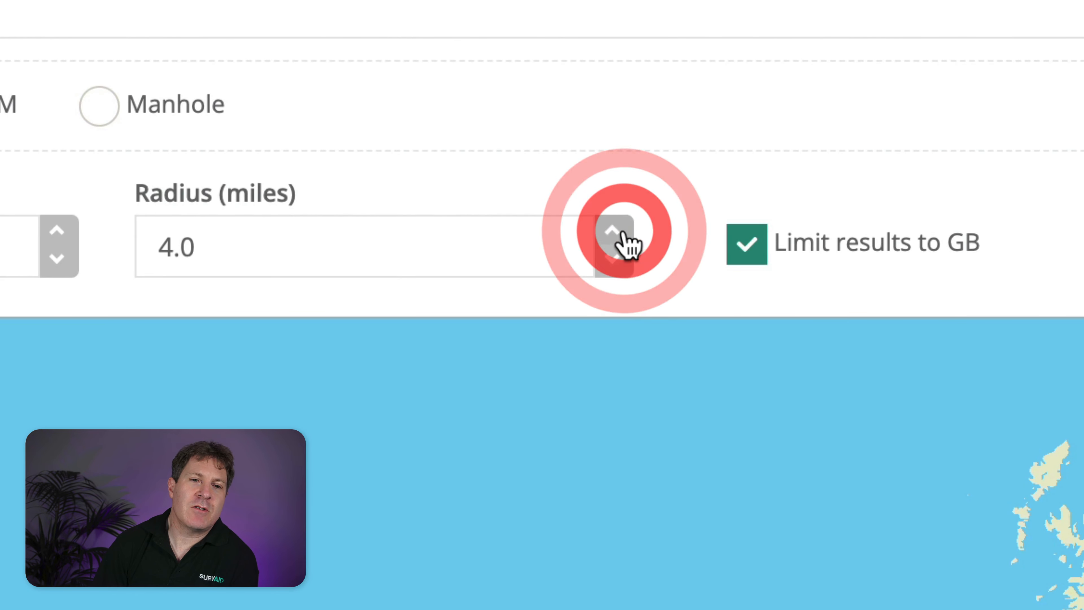
click(611, 229)
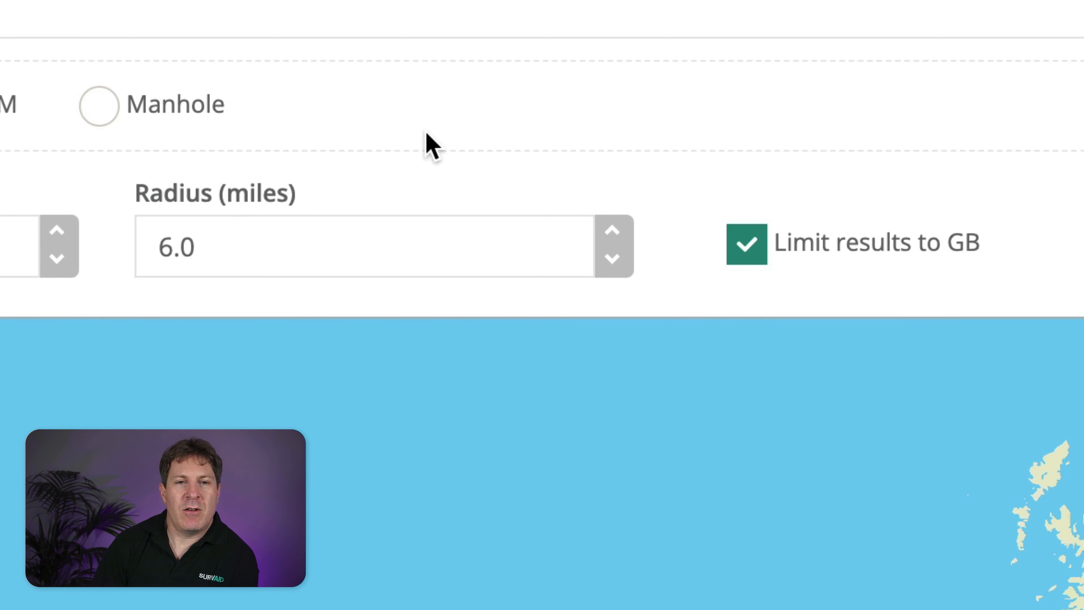
mouse_move(905, 201)
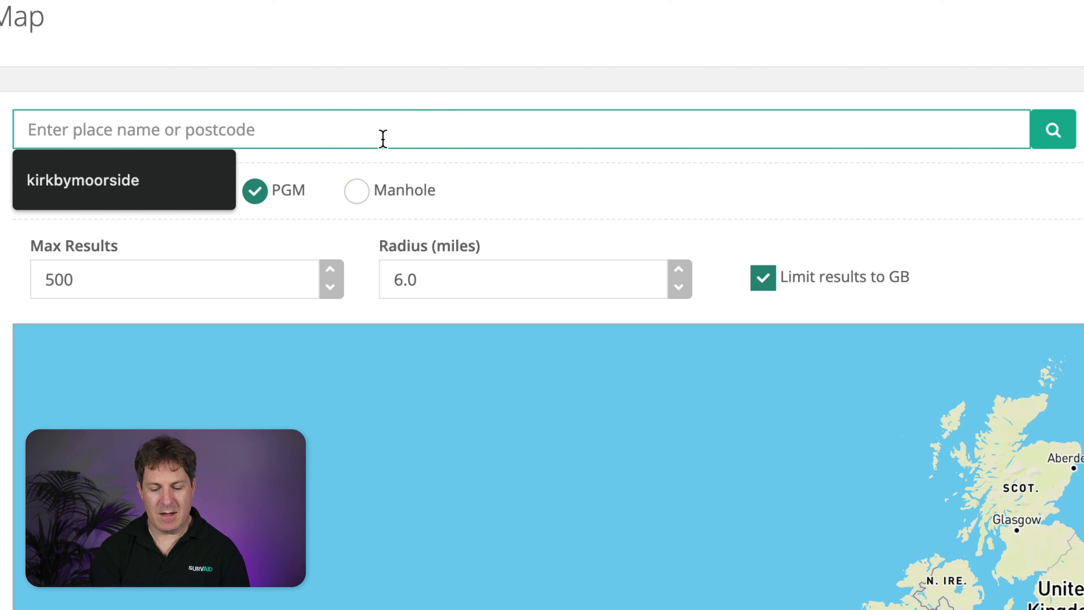
Search the map for postcode YO62 6DQ to show nearby PGM markers.
text(YO62 6DQ)
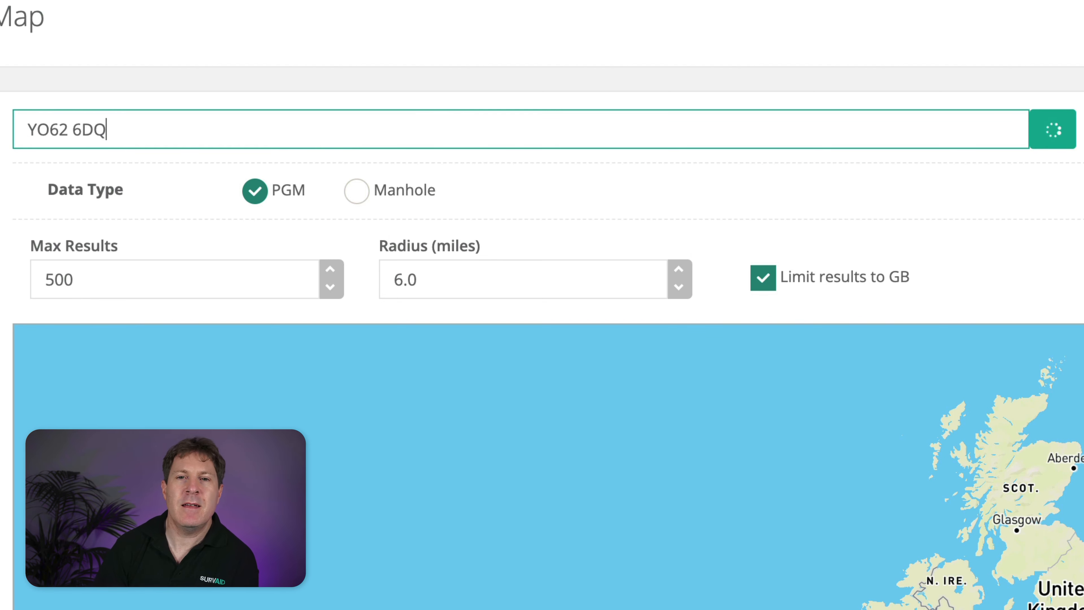
click(1053, 129)
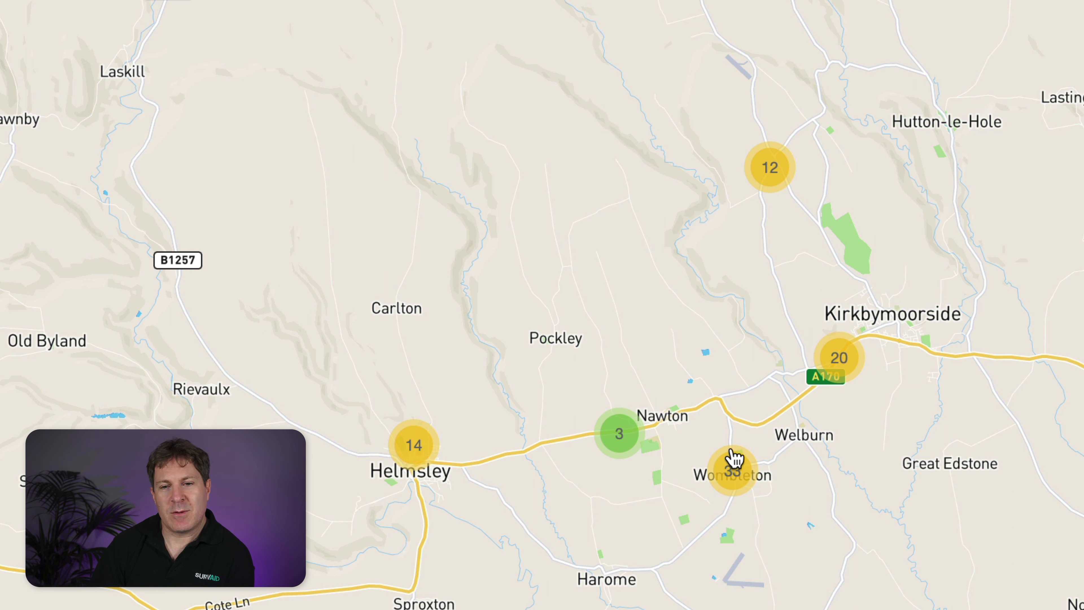
mouse_move(782, 194)
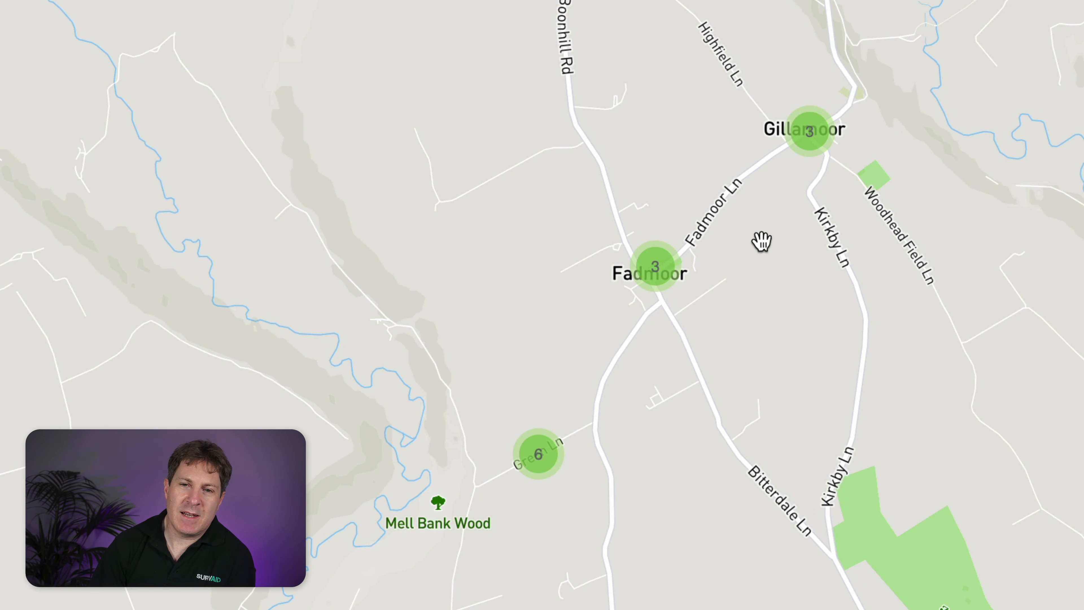
mouse_move(674, 287)
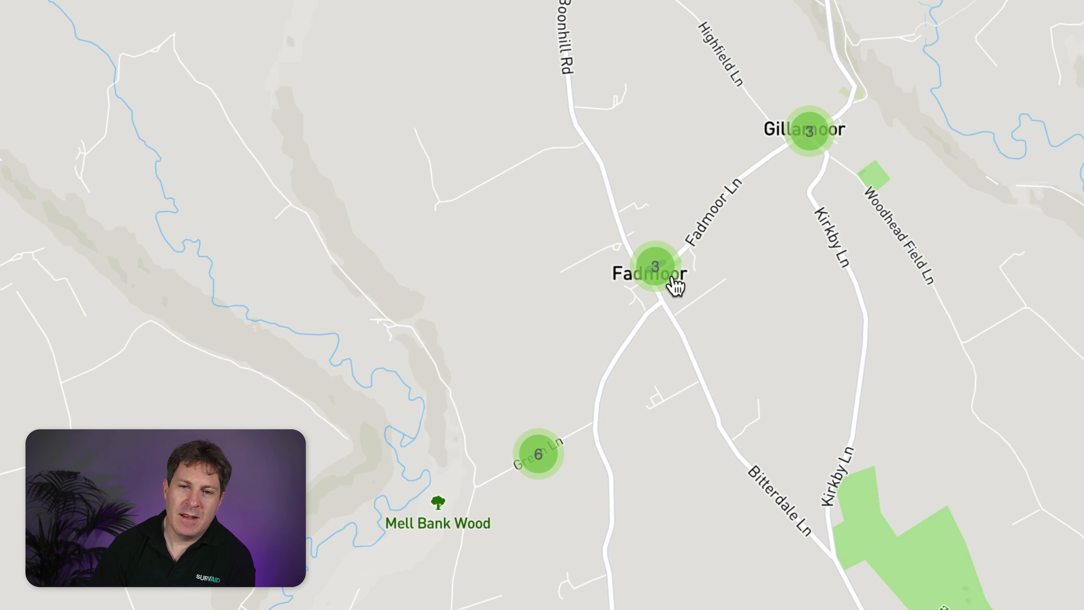
Zoom into the Fadmoor marker cluster and open the PGM 1115 / 2 detail record.
click(653, 272)
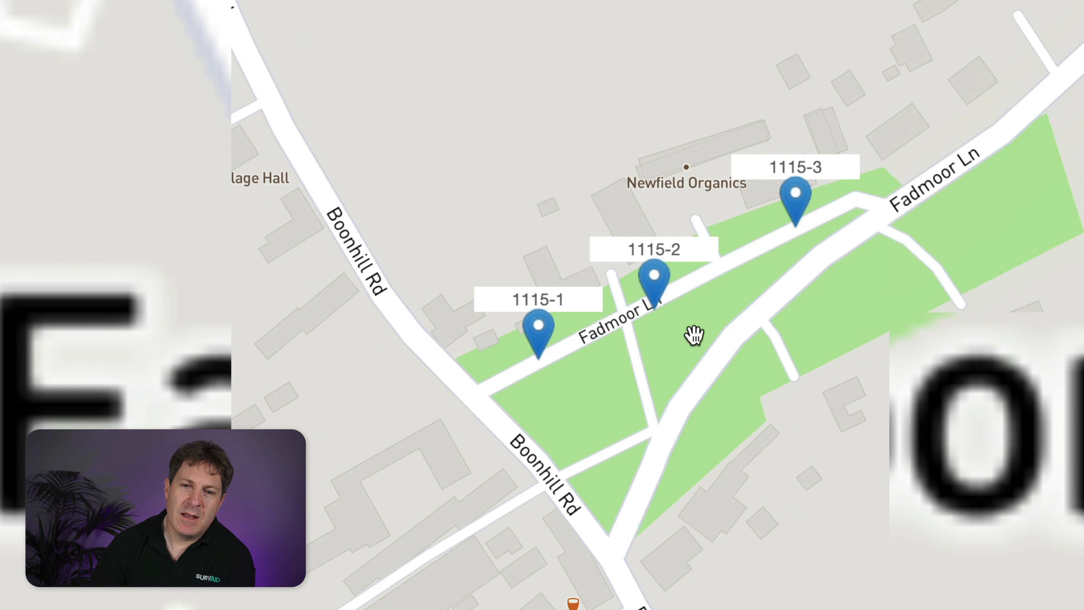
drag(694, 336, 629, 367)
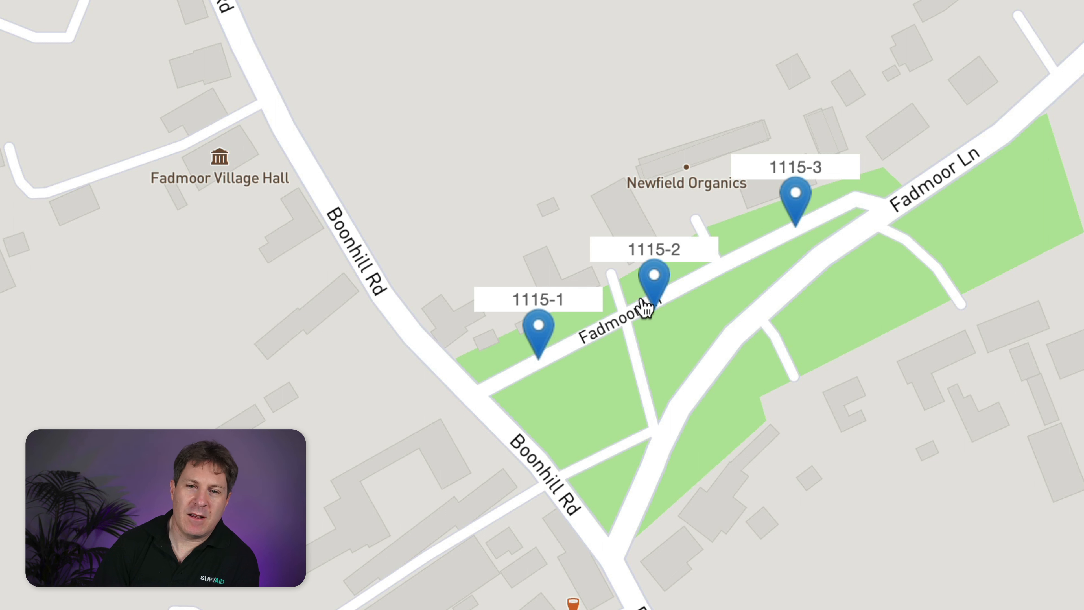
mouse_move(564, 371)
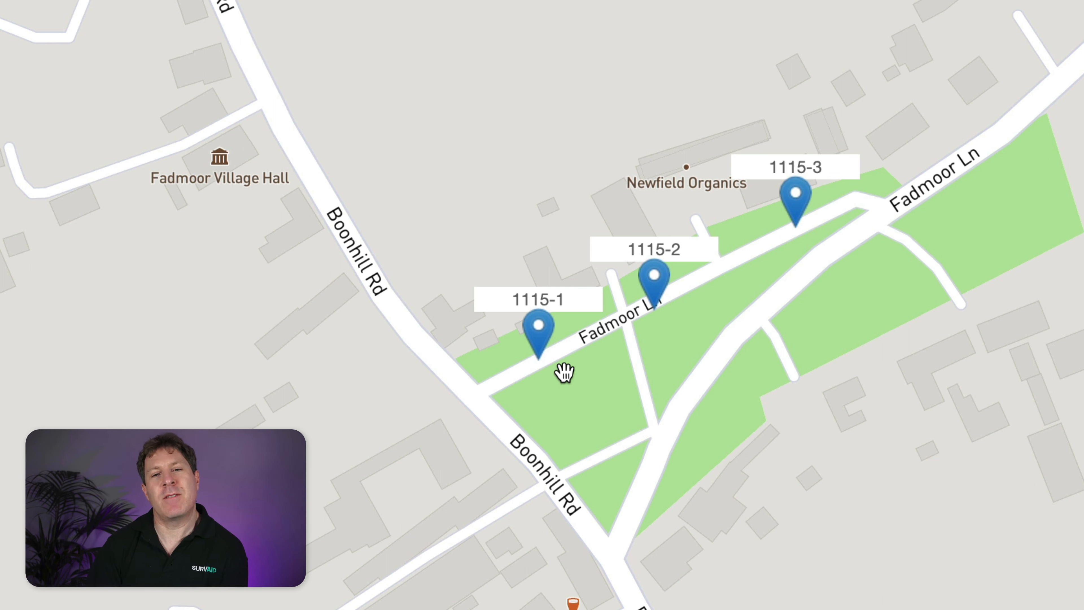
mouse_move(657, 287)
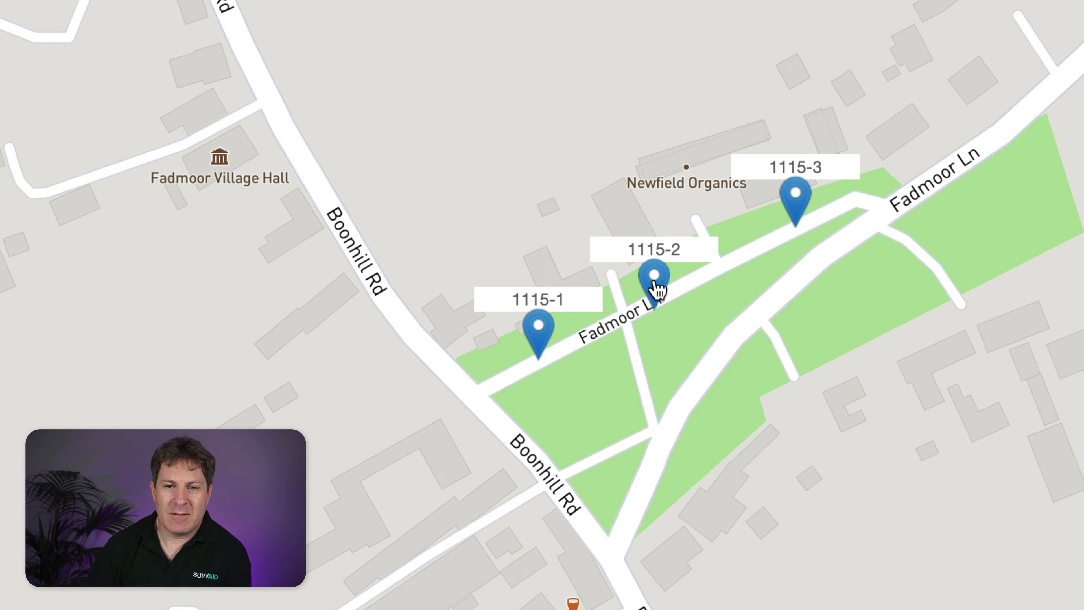
click(657, 277)
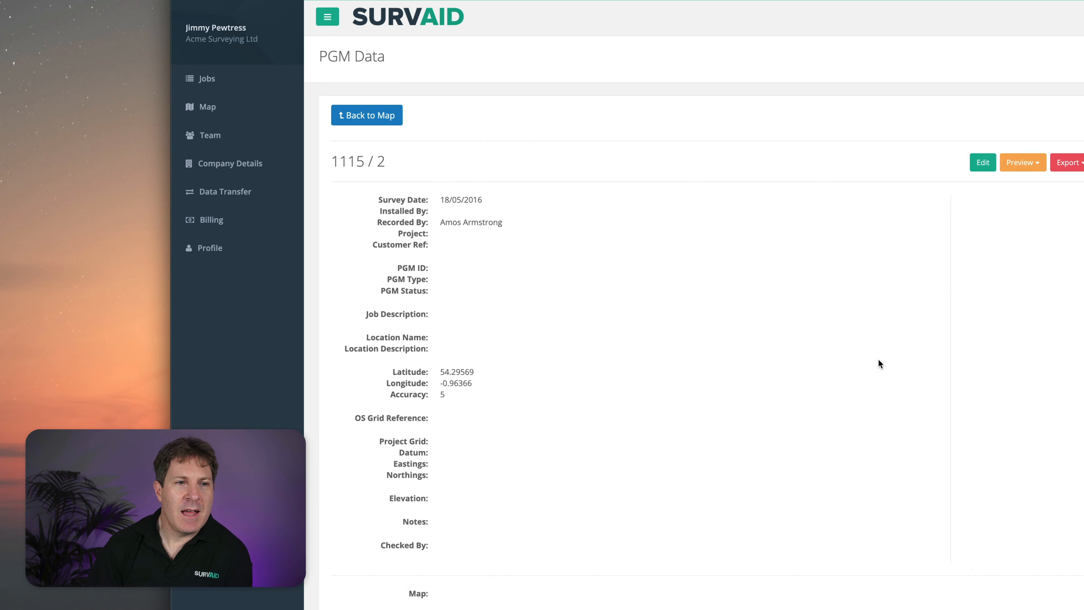
mouse_move(601, 444)
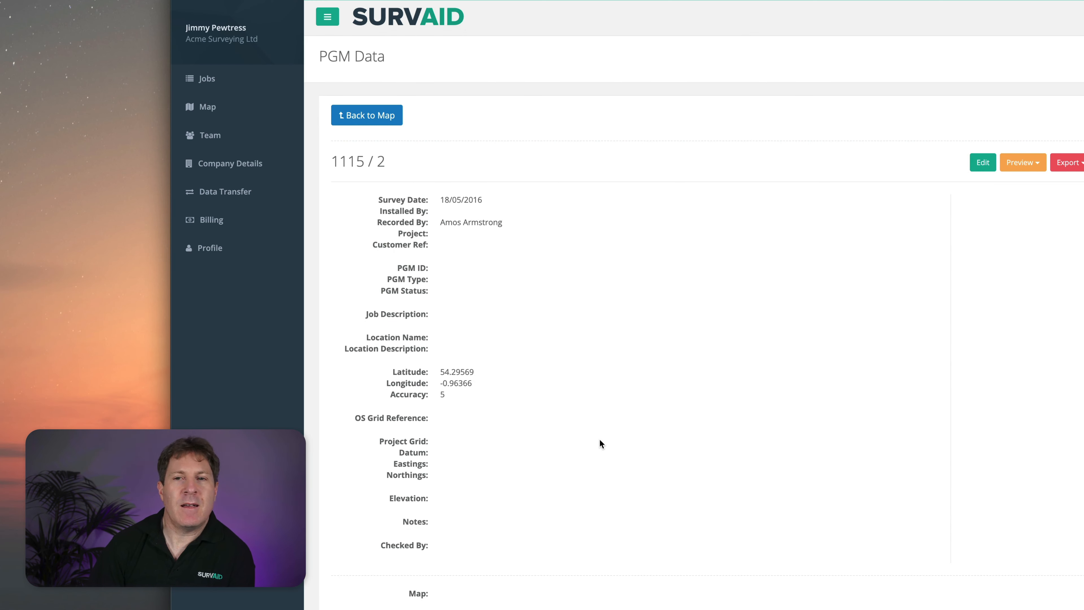
mouse_move(580, 191)
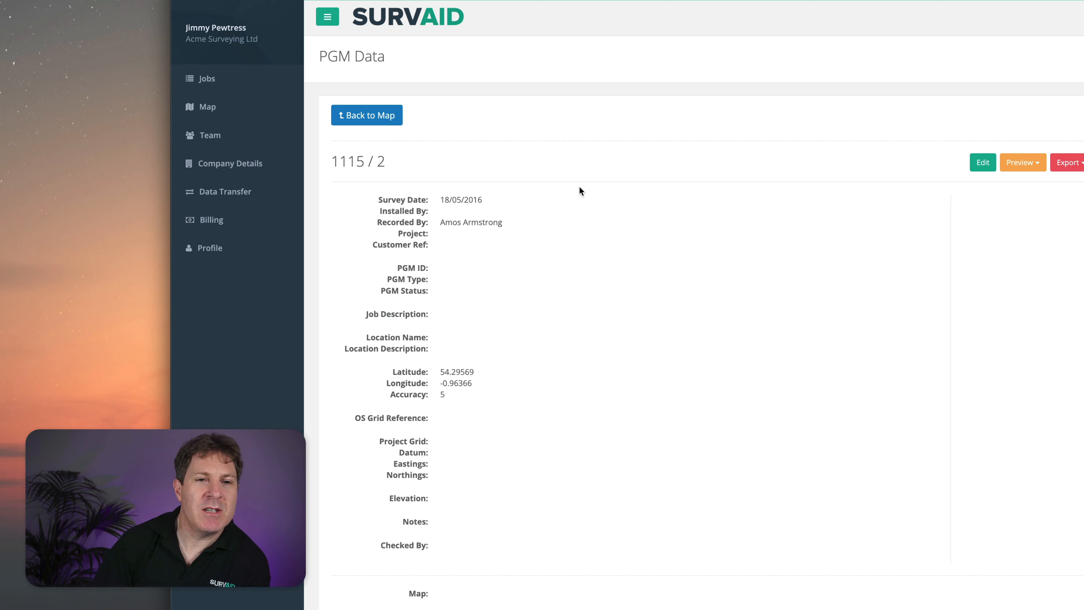